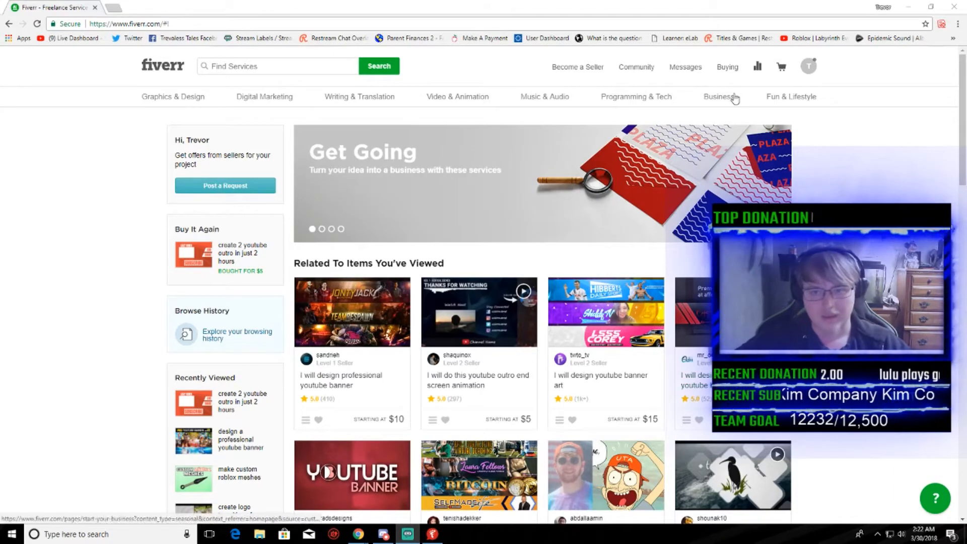
mouse_move(809, 73)
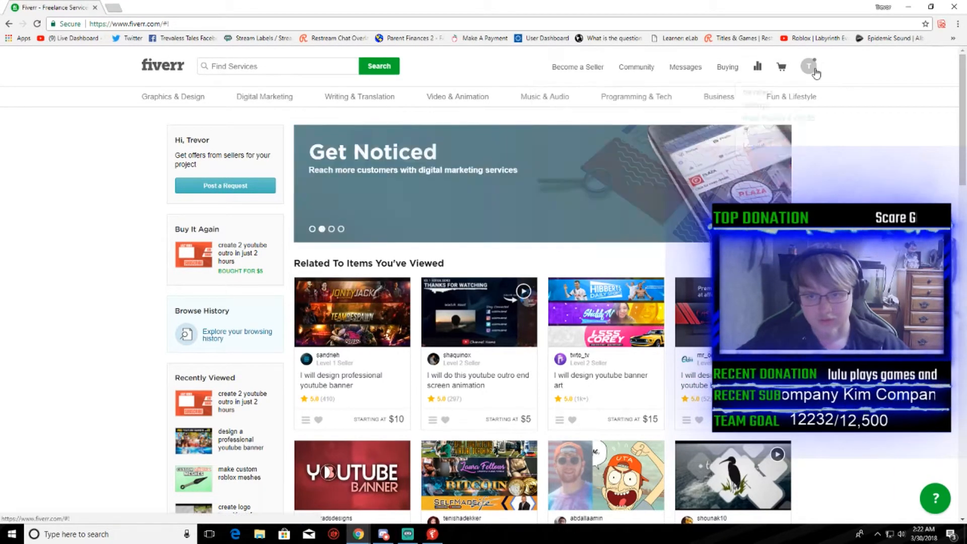
Choose 'Invite Friends & Get $5' from the profile avatar menu.
left_click(814, 67)
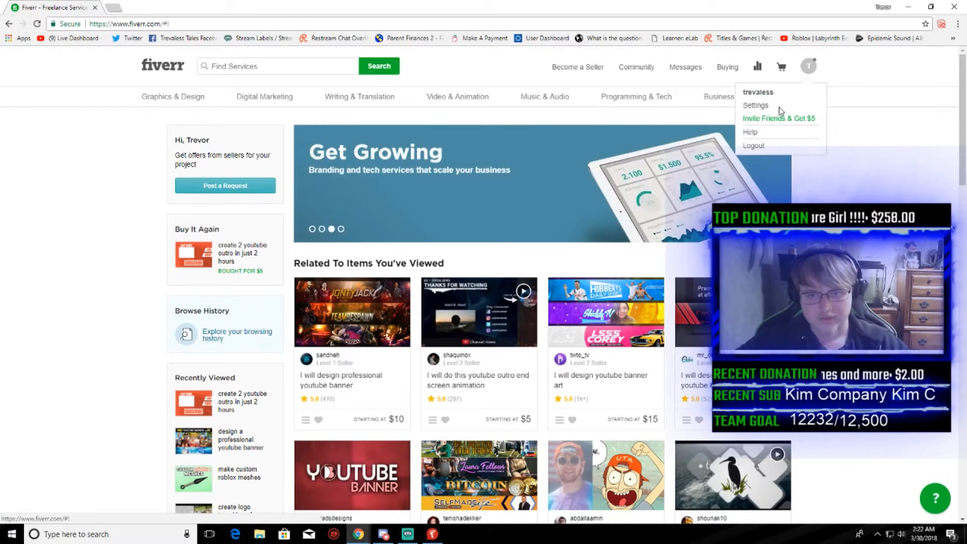
left_click(779, 118)
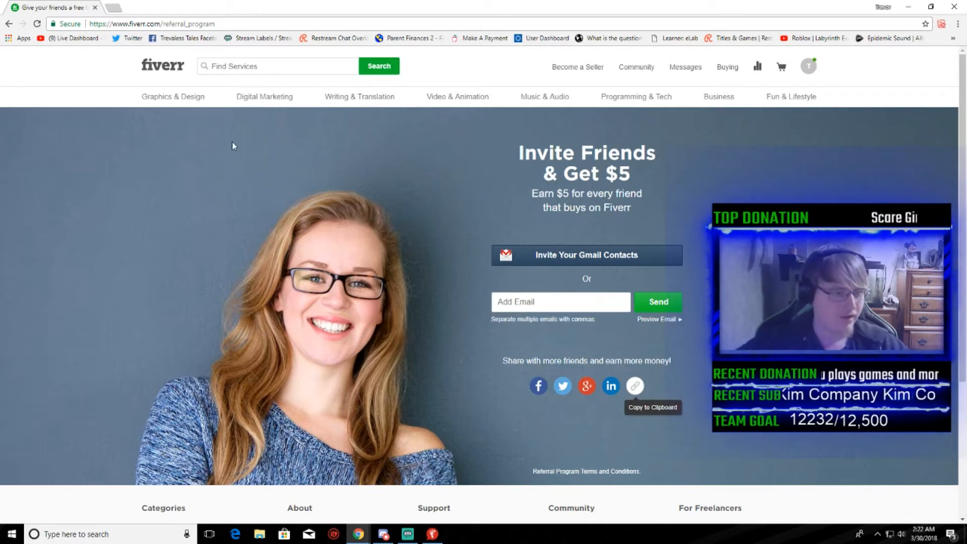
Show the Buying menu with Orders, Transactions, Favorites and Manage Requests.
left_click(277, 66)
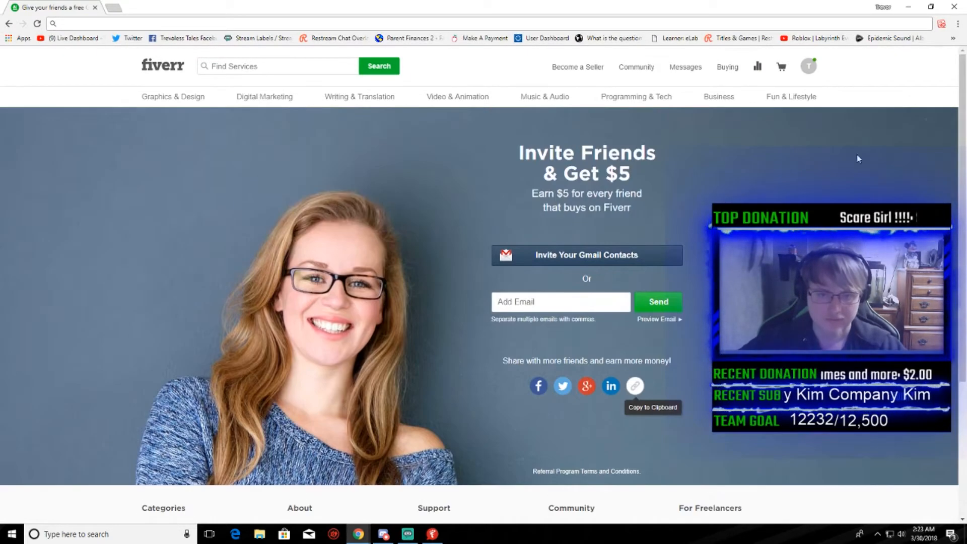
mouse_move(532, 127)
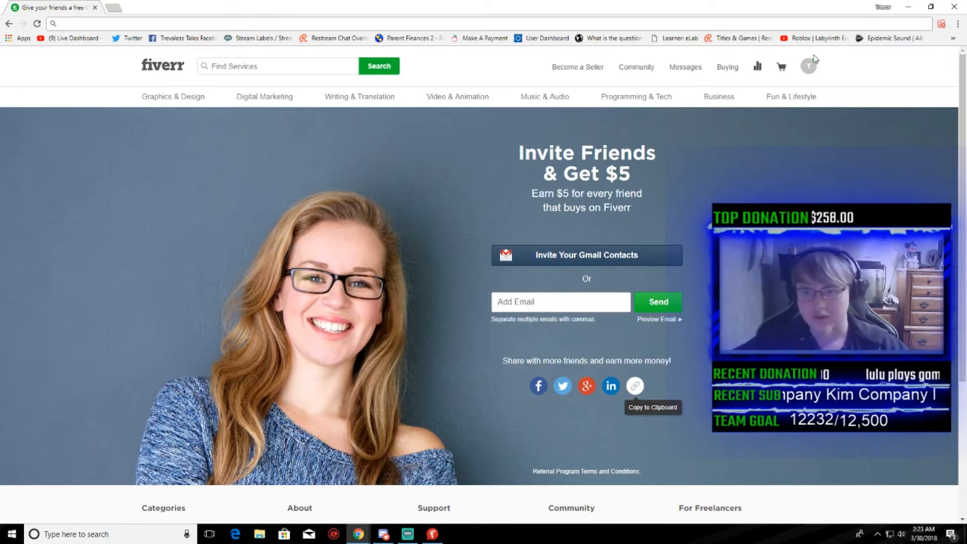
left_click(808, 66)
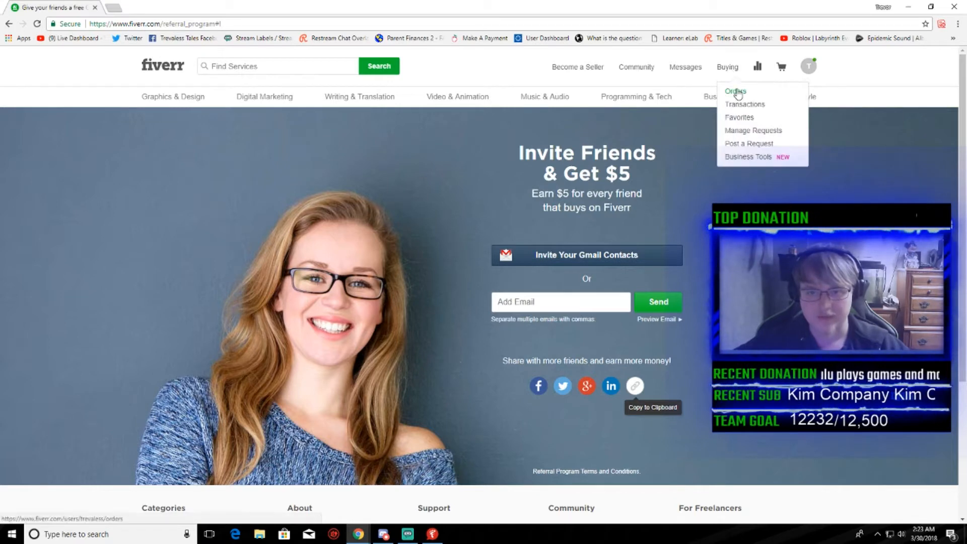
Open the completed 'create 2 youtube outro in just 2 hours' order from Orders.
left_click(734, 91)
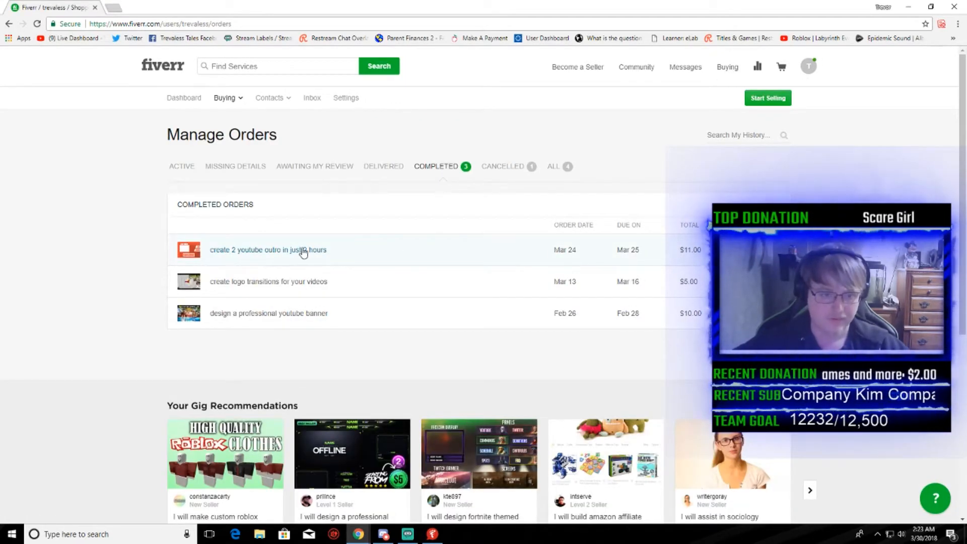
mouse_move(361, 315)
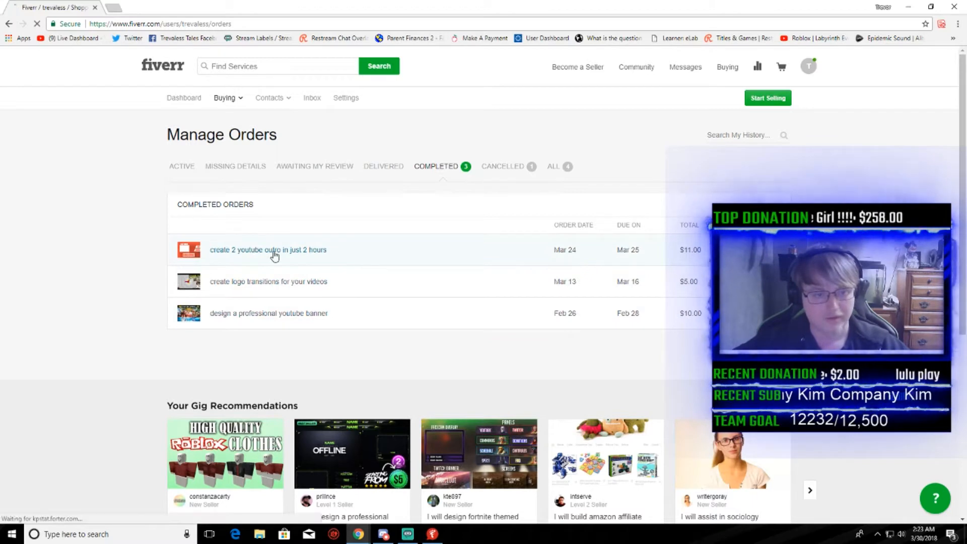
left_click(268, 250)
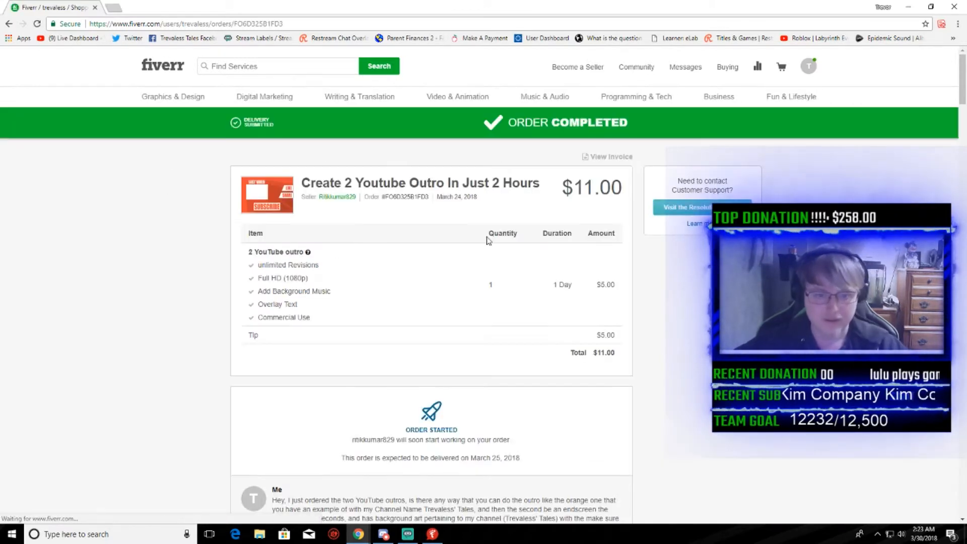
scroll("down", 3)
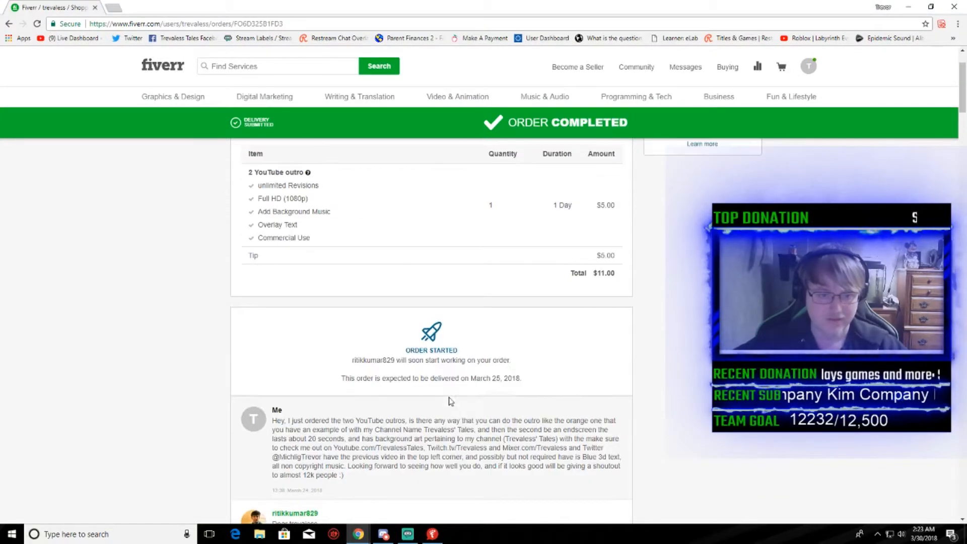
scroll("down", 3)
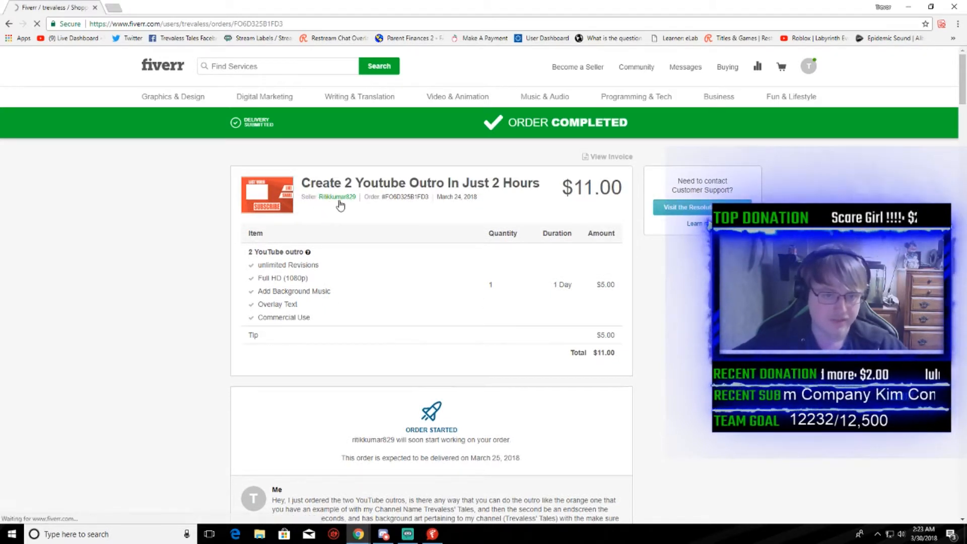
left_click(337, 197)
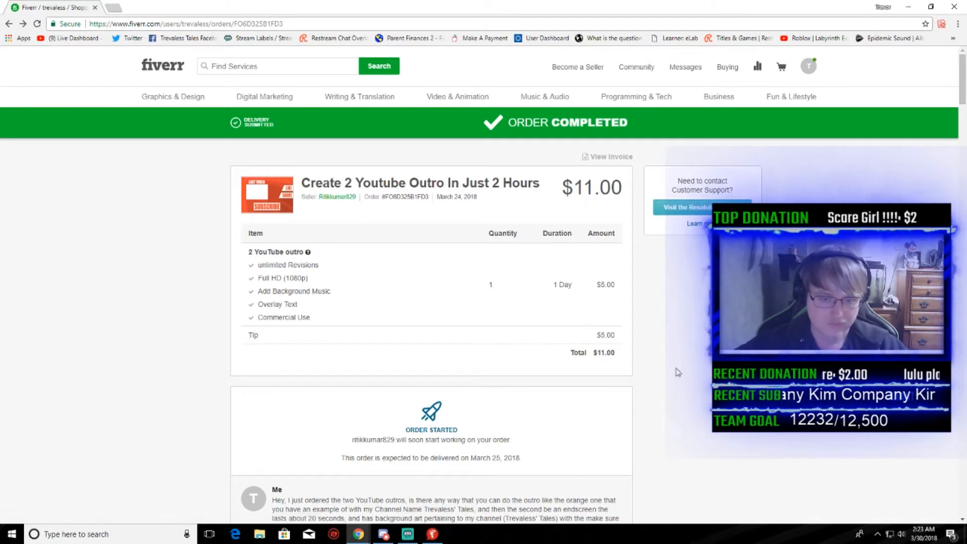
Play the delivered outro preview, download Outro-1.mp4, and preview another outro.
scroll("down", 3)
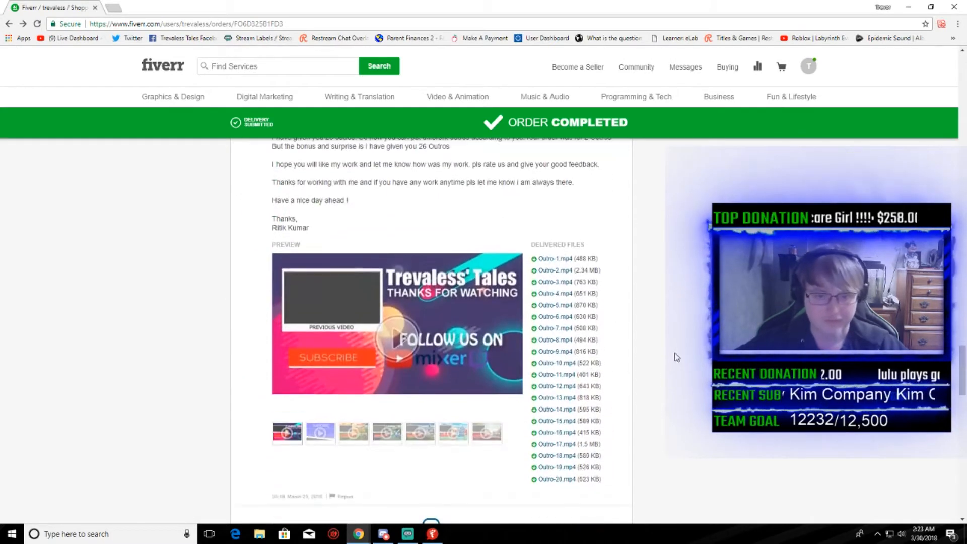
scroll("down", 3)
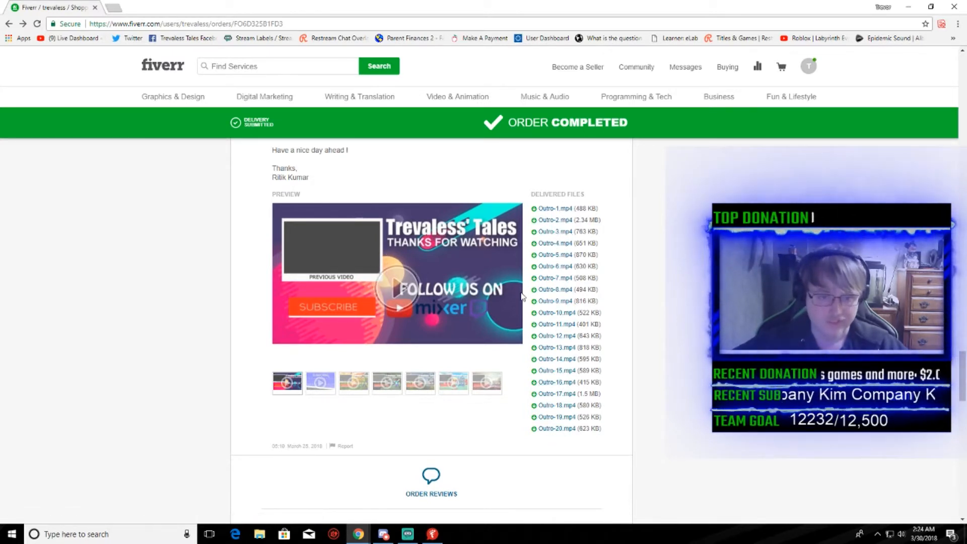
left_click(397, 290)
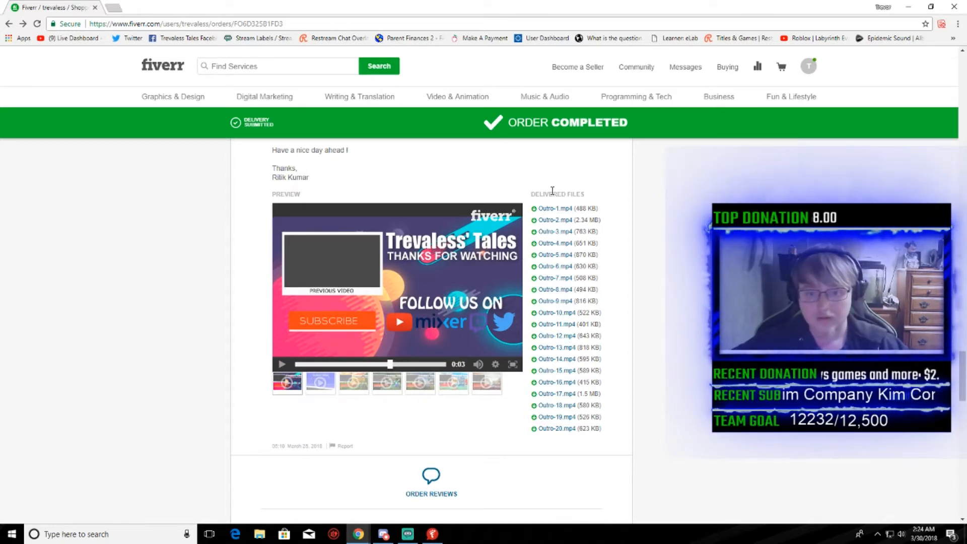
left_click(553, 208)
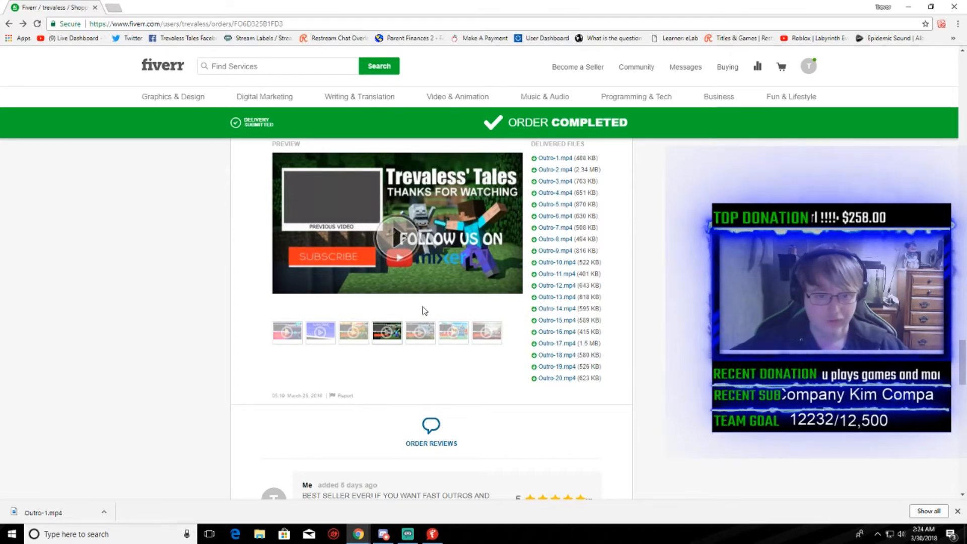
left_click(453, 331)
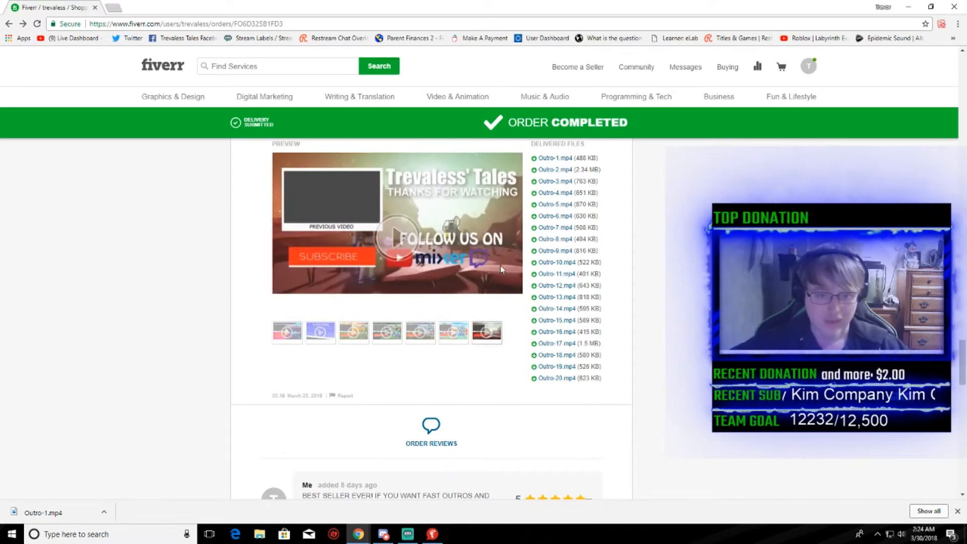
scroll("down", 3)
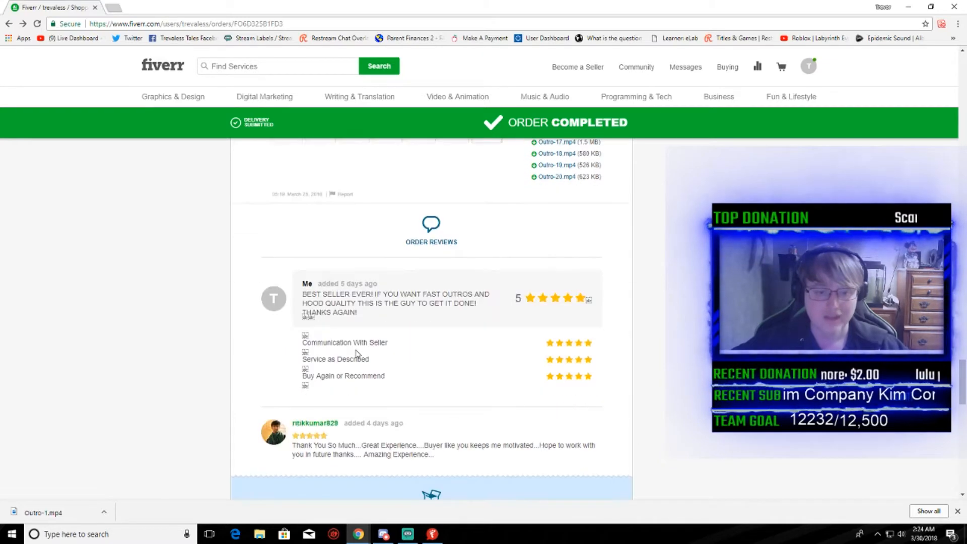
scroll("down", 3)
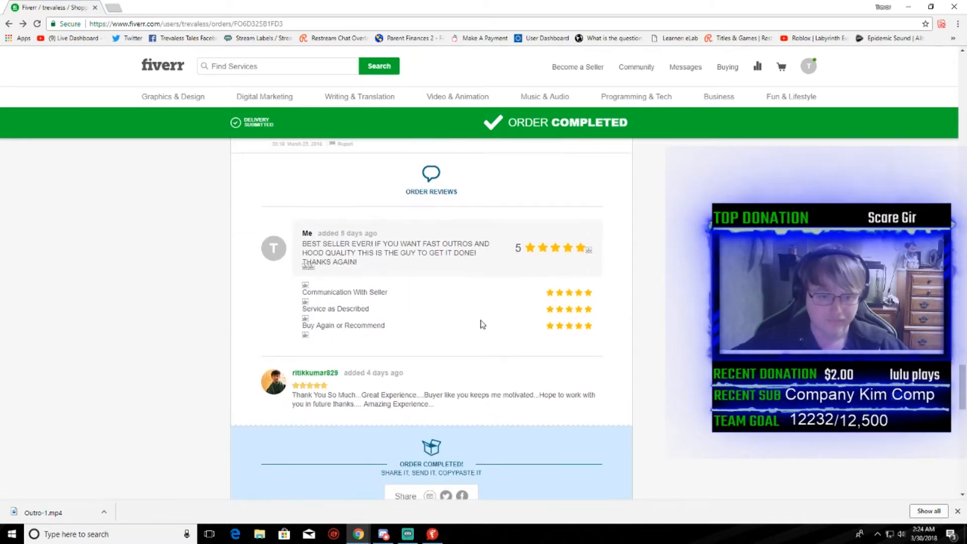
scroll("down", 3)
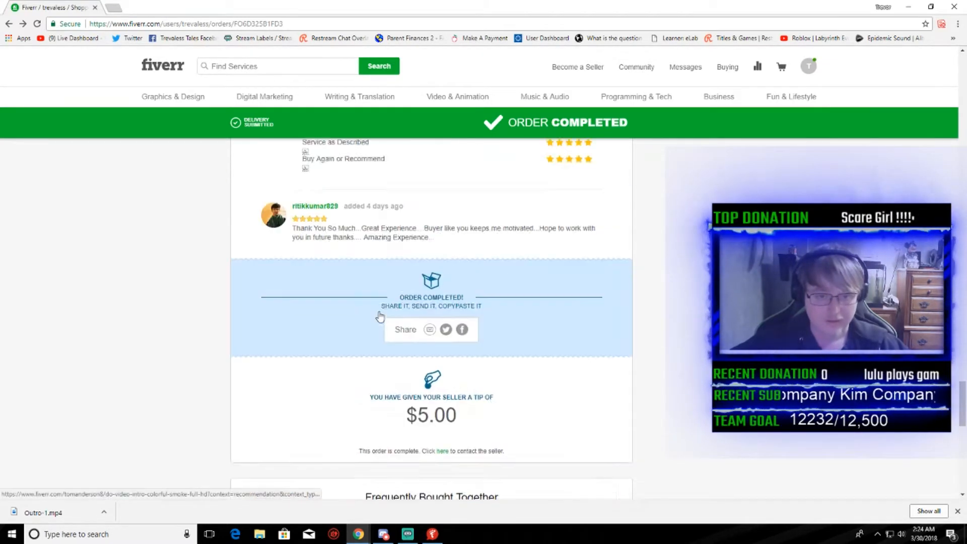
scroll("down", 3)
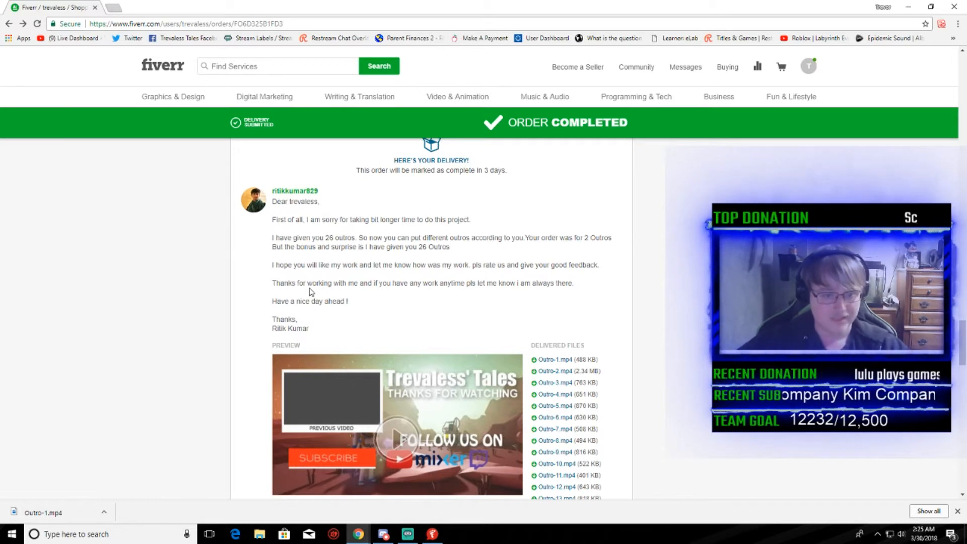
mouse_move(487, 297)
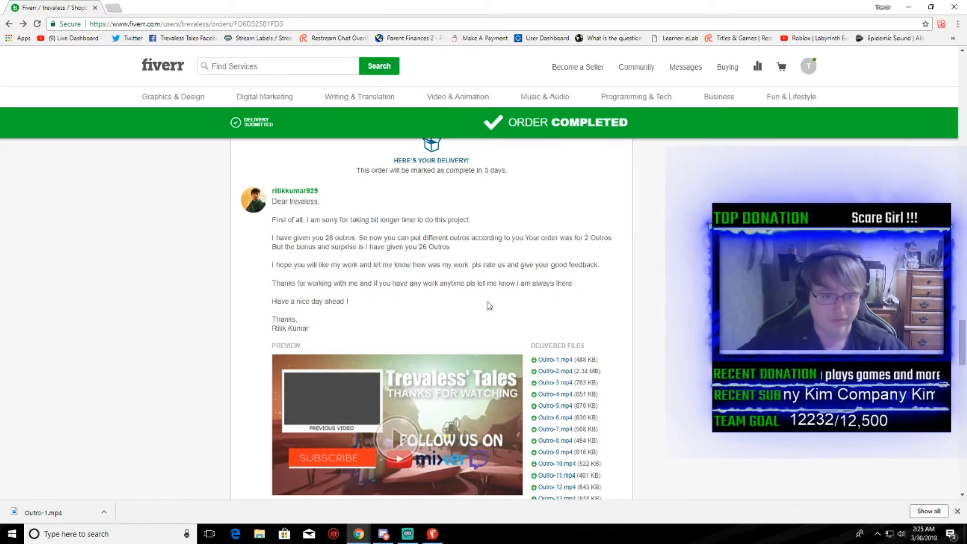
Scroll through the delivery message, delivered files, Order Reviews and $5.00 tip.
scroll("down", 3)
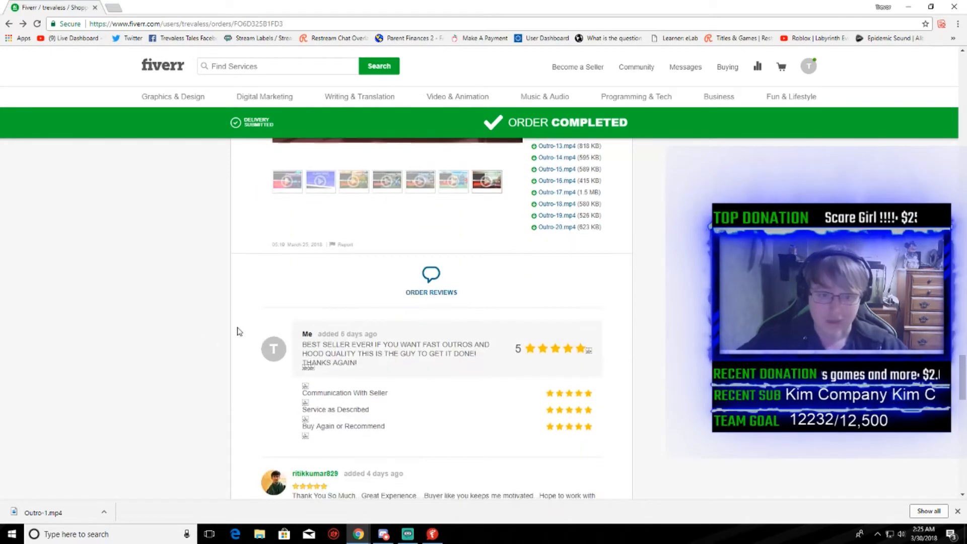
scroll("down", 3)
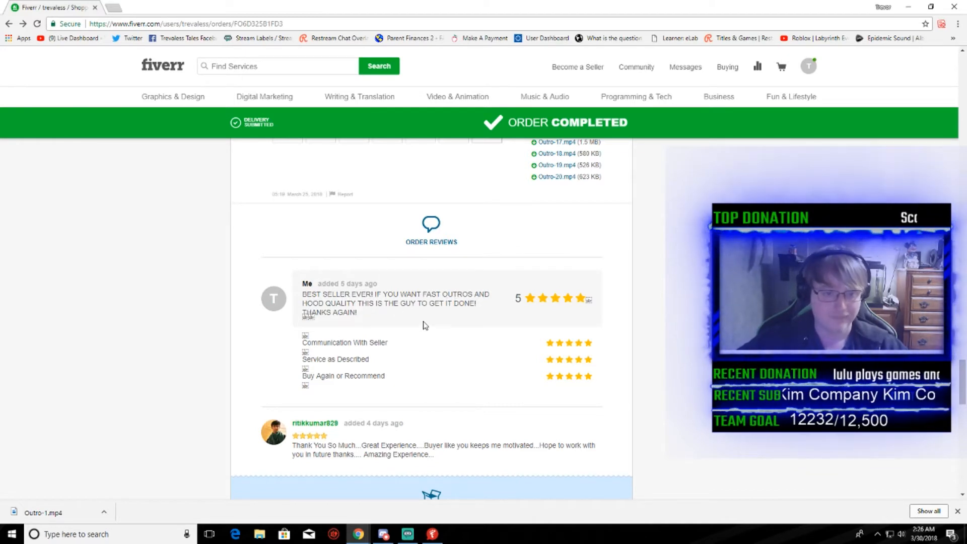
scroll("down", 3)
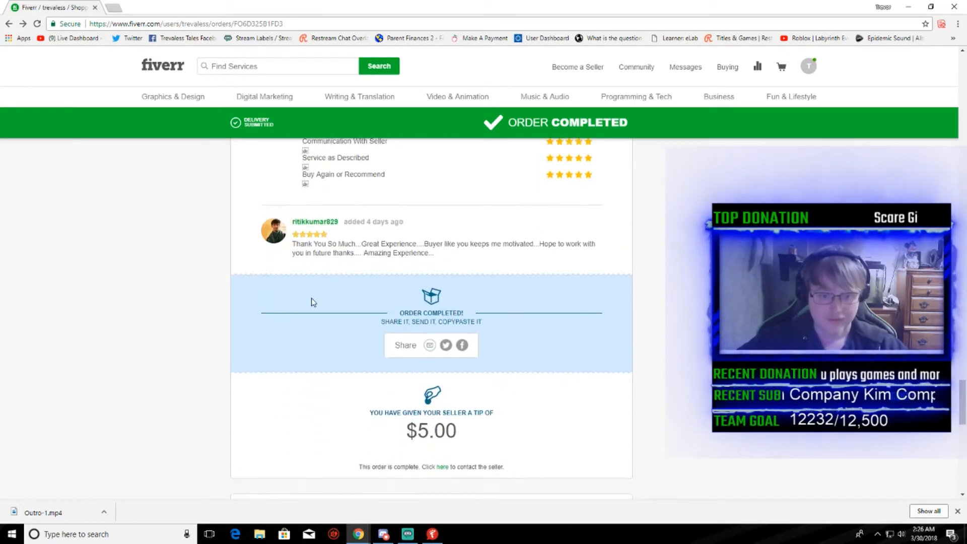
scroll("down", 3)
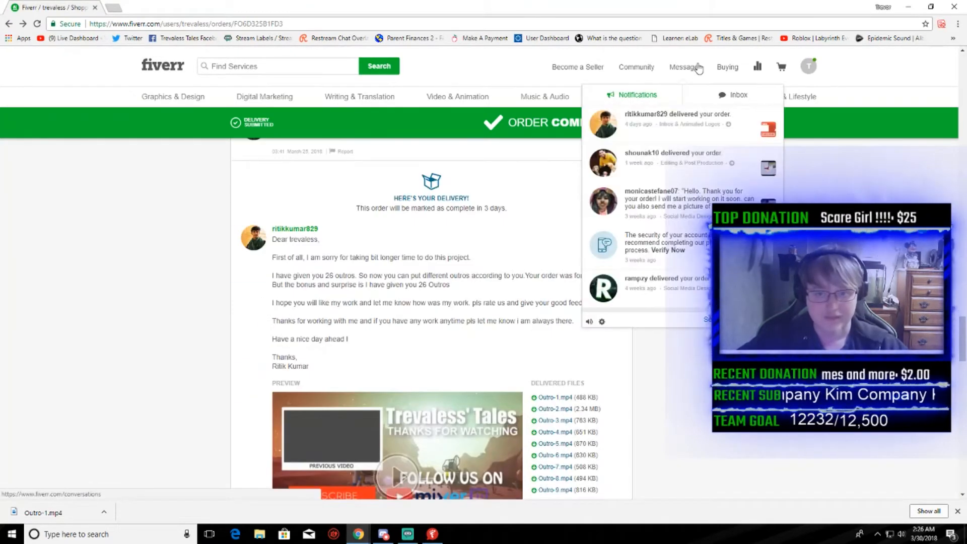
left_click(678, 123)
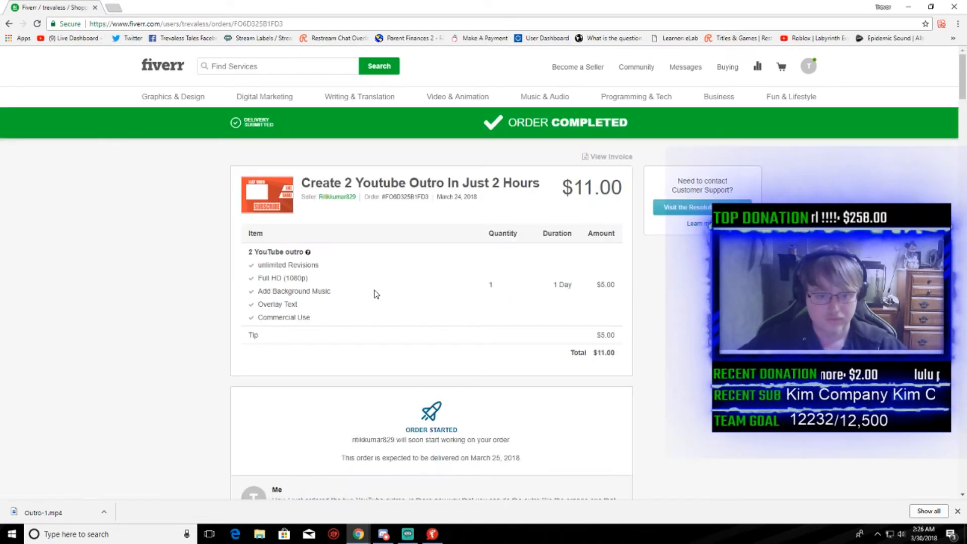
scroll("down", 3)
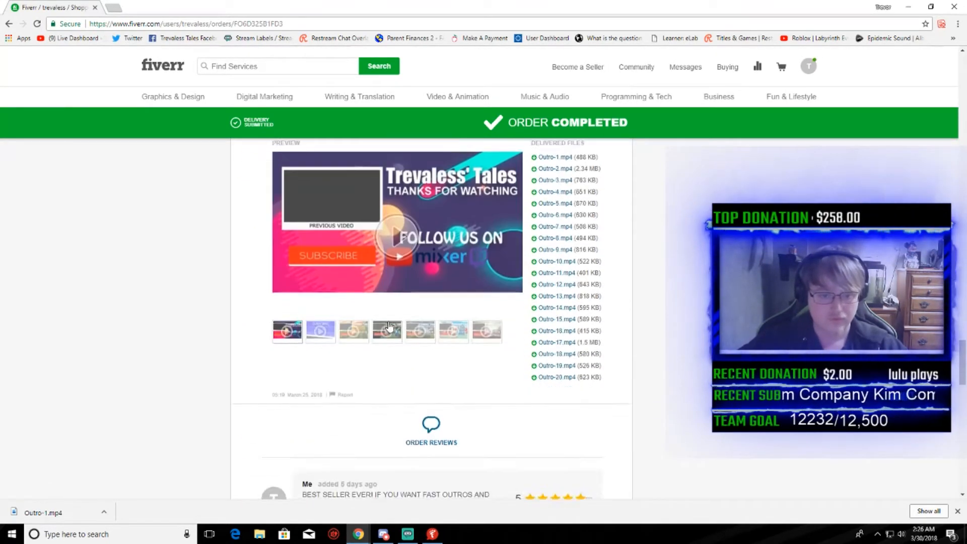
scroll("down", 3)
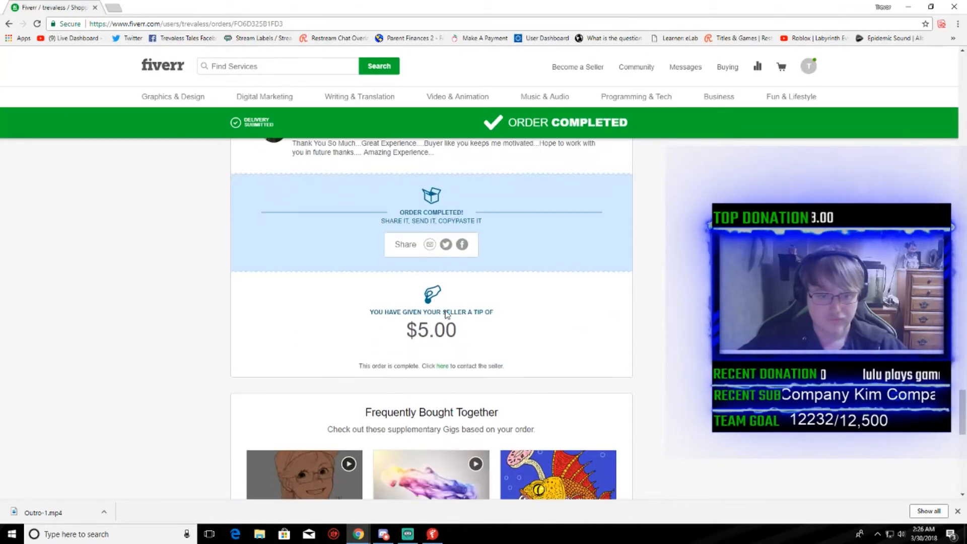
scroll("down", 3)
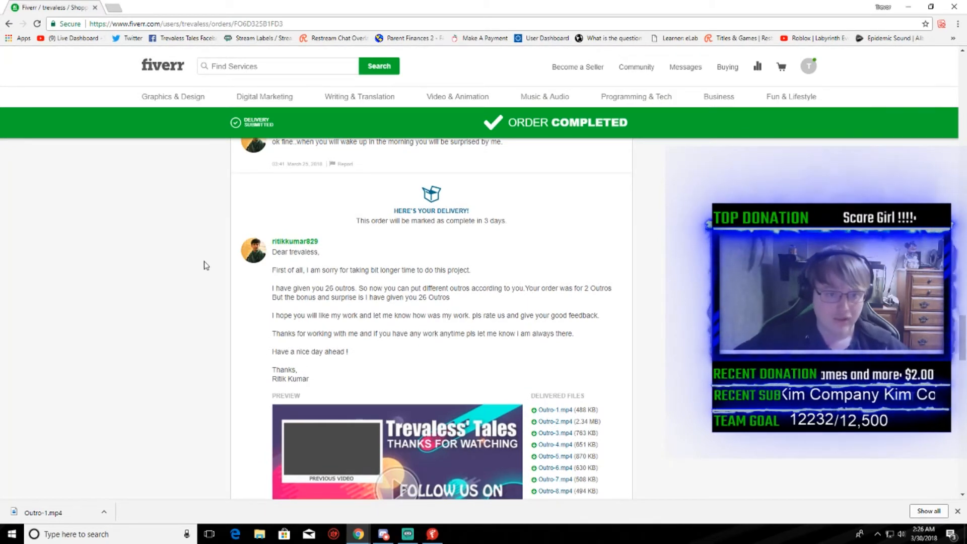
left_click(295, 242)
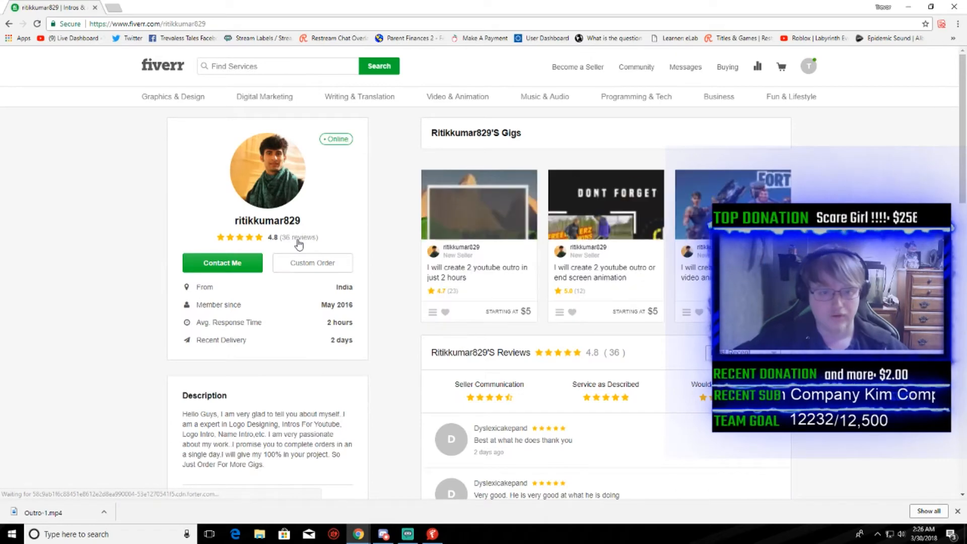
scroll("down", 3)
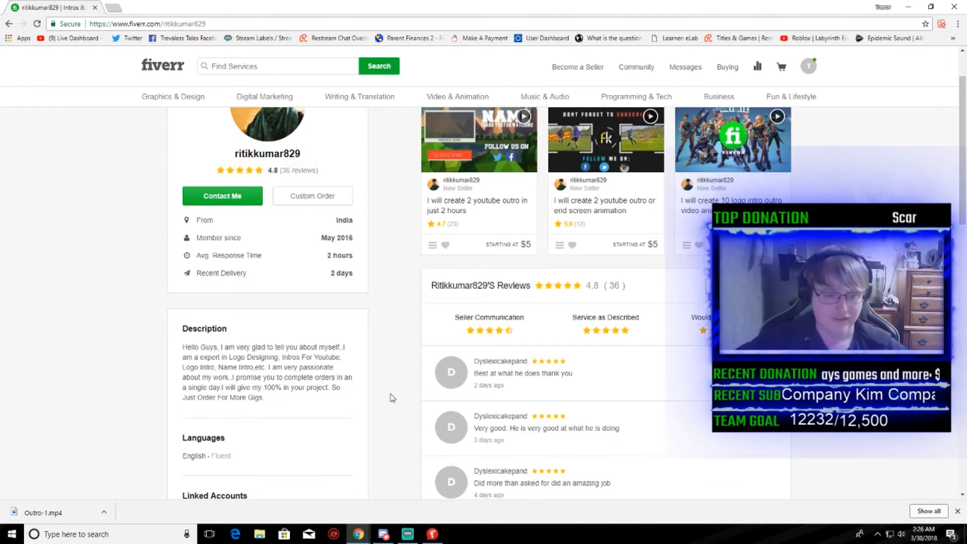
scroll("up", 3)
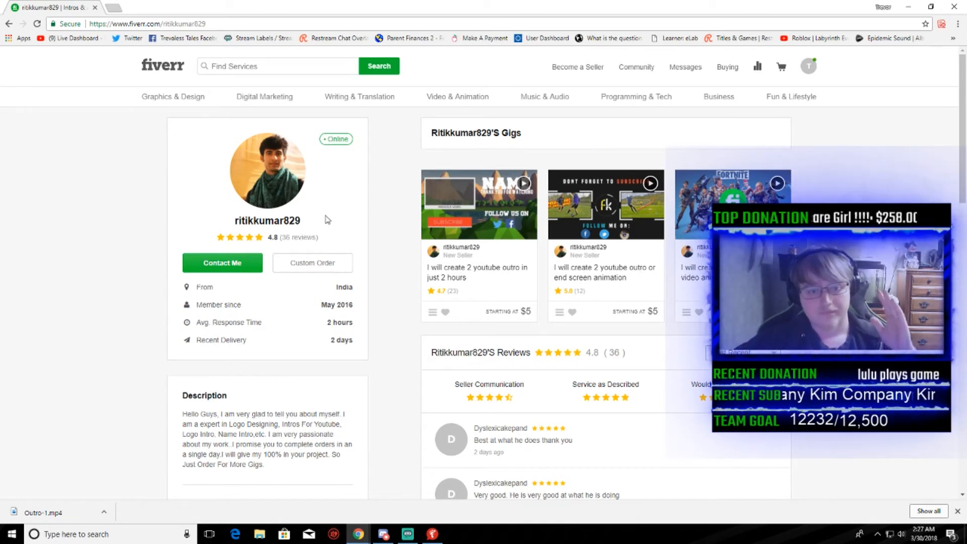
mouse_move(314, 231)
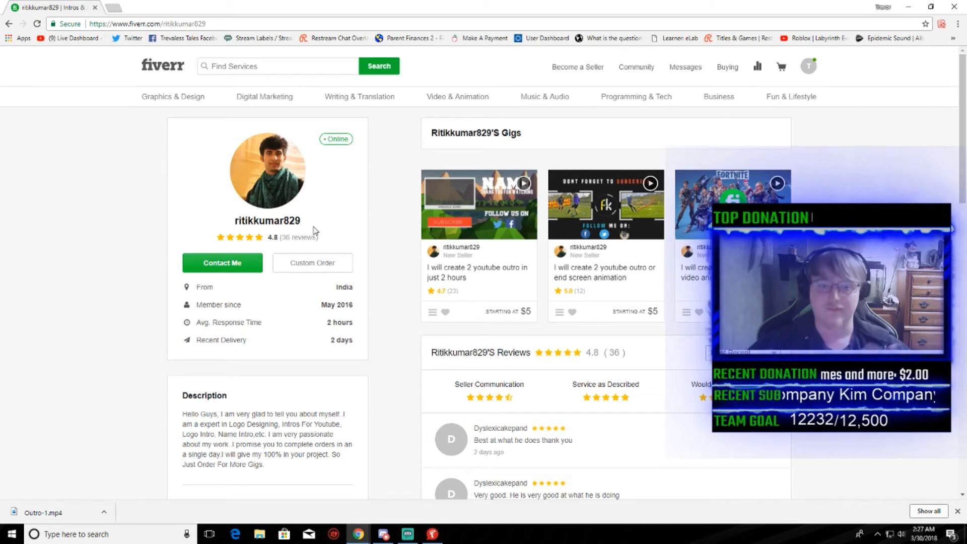
mouse_move(479, 272)
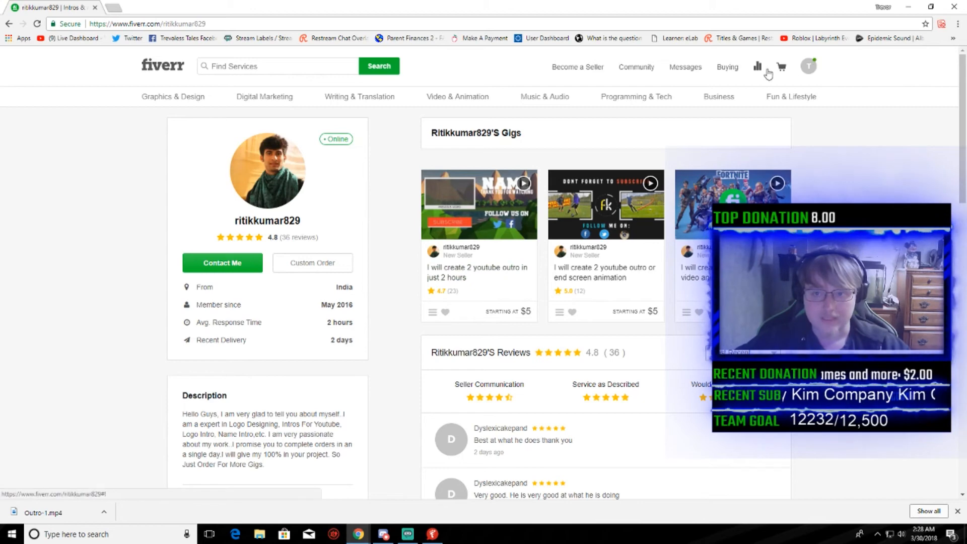
left_click(781, 67)
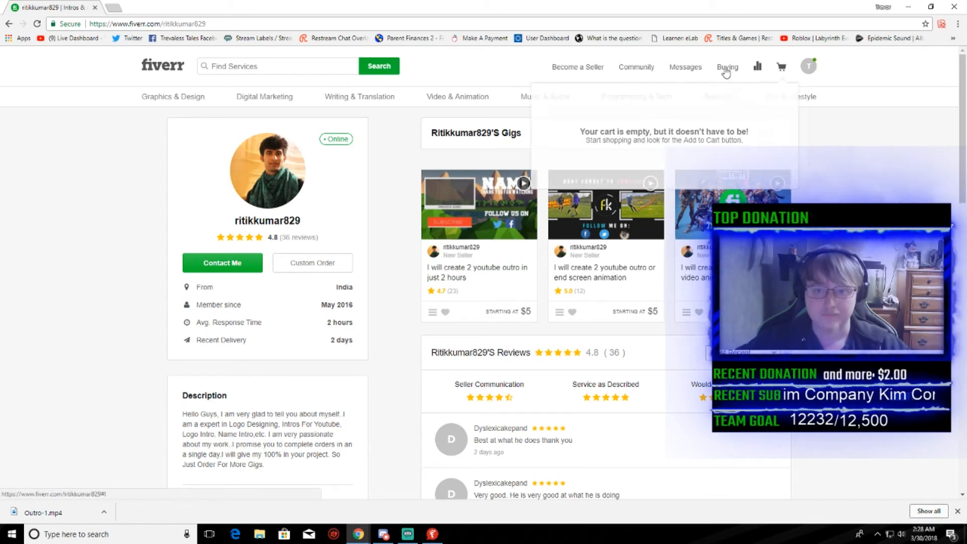
left_click(728, 66)
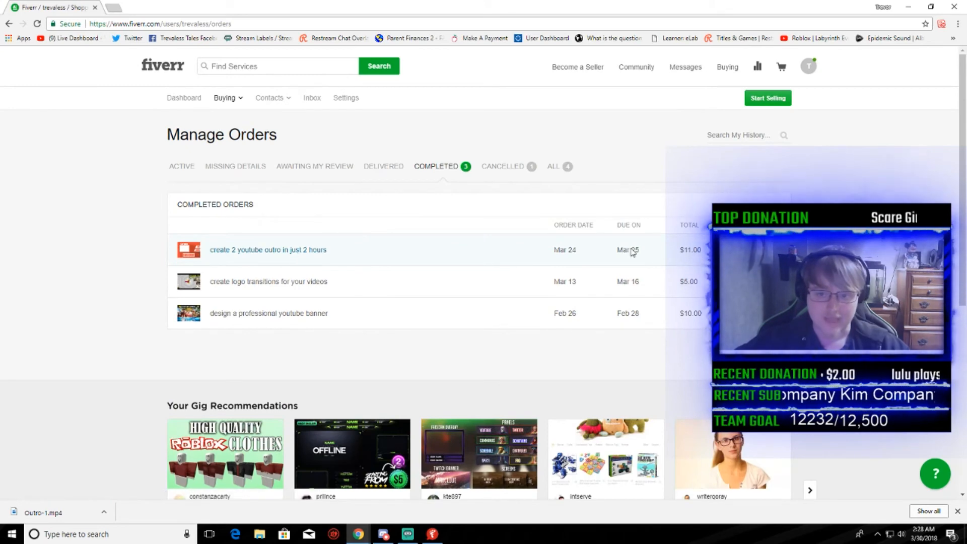
left_click(268, 250)
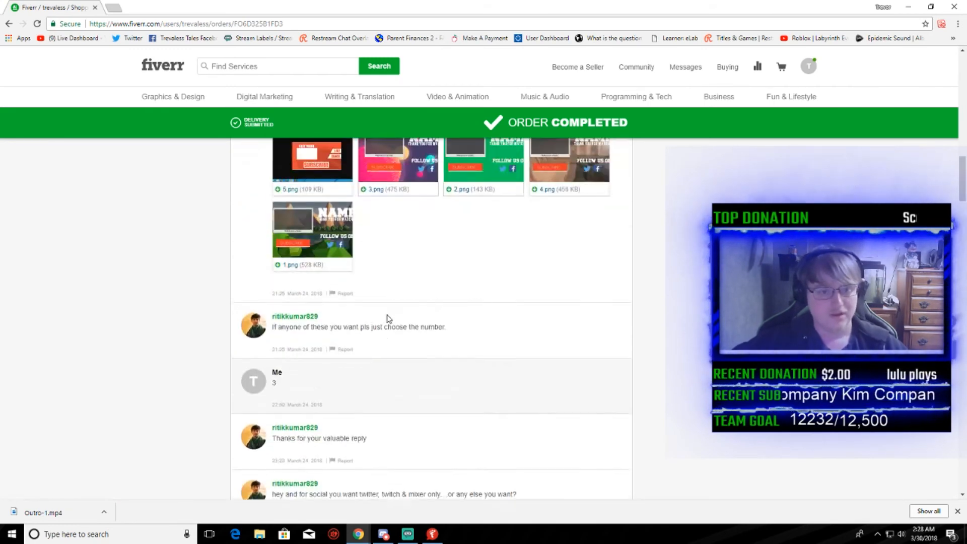
scroll("up", 3)
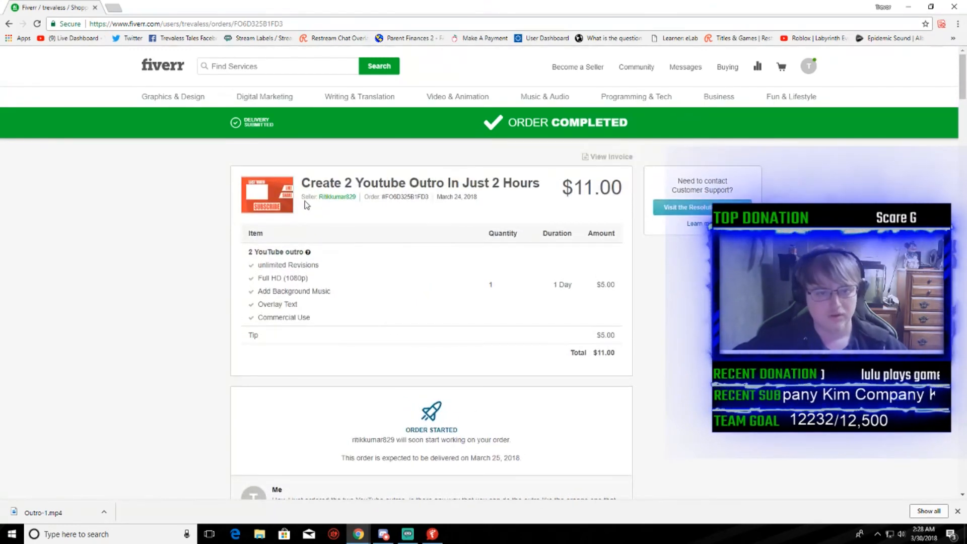
left_click(337, 197)
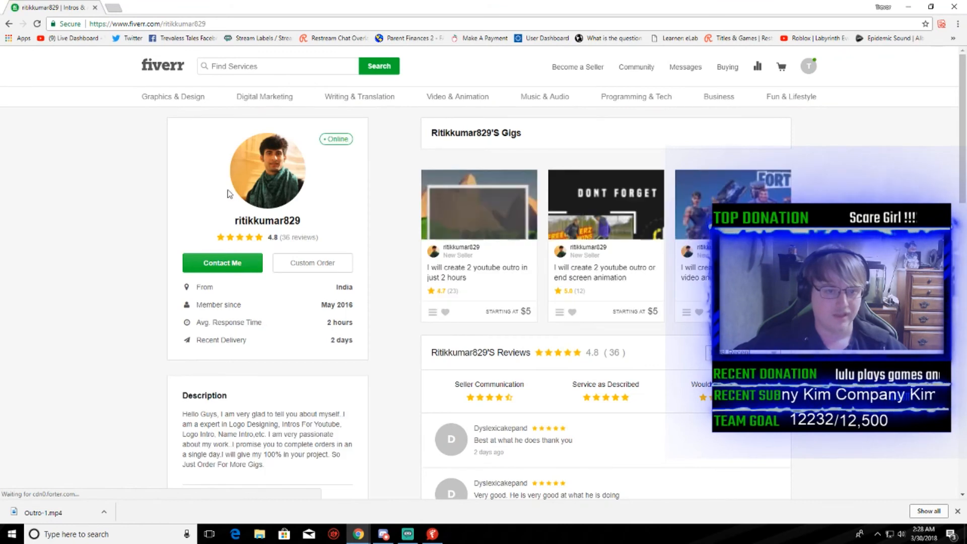